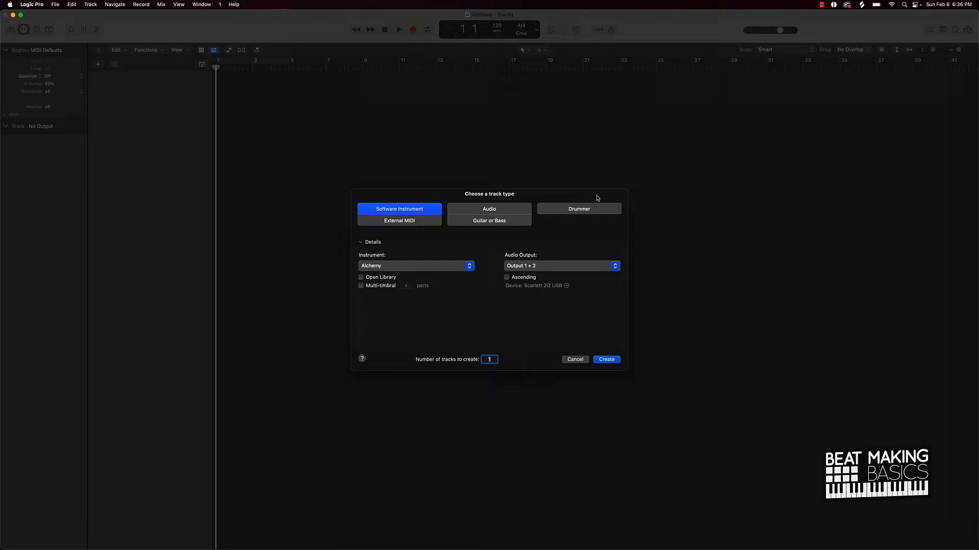
{"action": "mouse_move", "coordinate": [582, 221]}
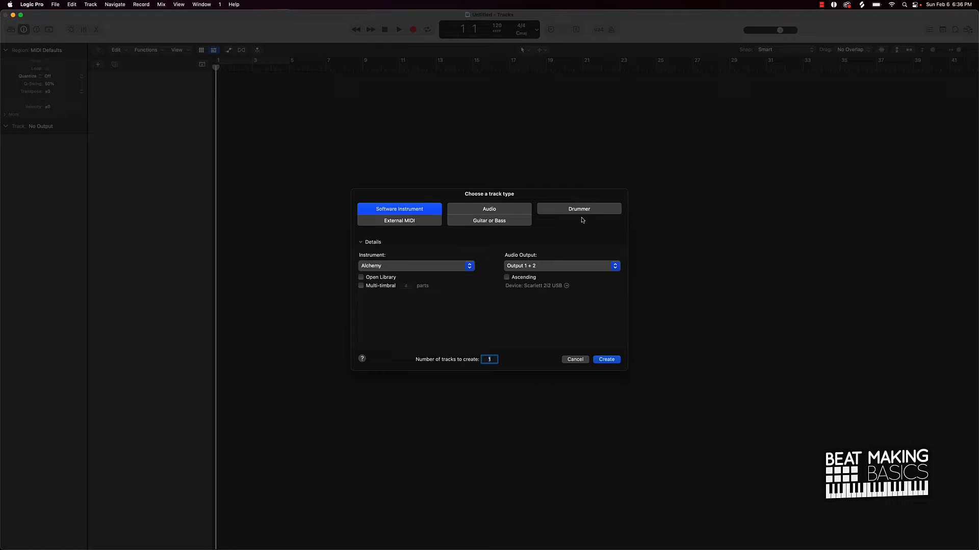
{"action": "mouse_move", "coordinate": [500, 525]}
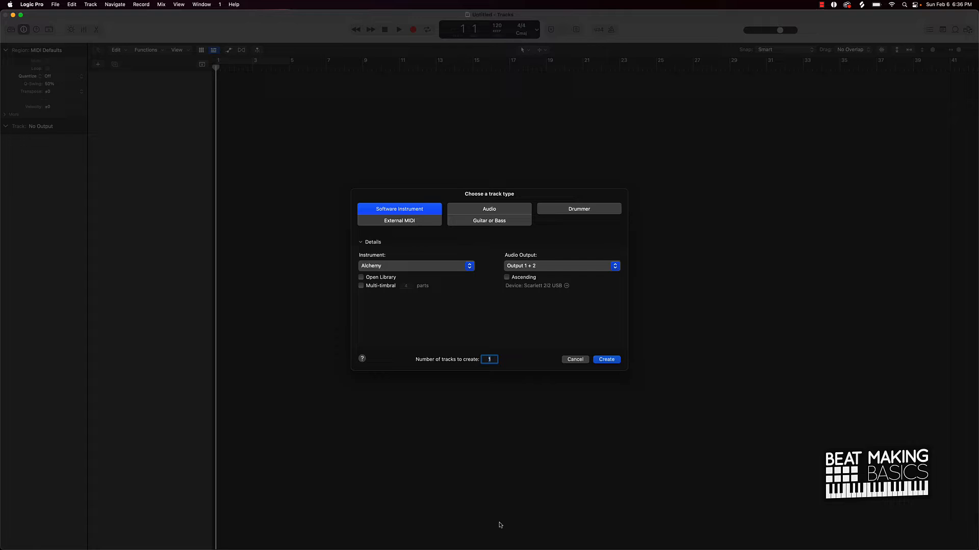
Create the Inst 1 software instrument track with Alchemy and open the Apple Loops browser.
{"action": "left_click", "coordinate": [131, 527]}
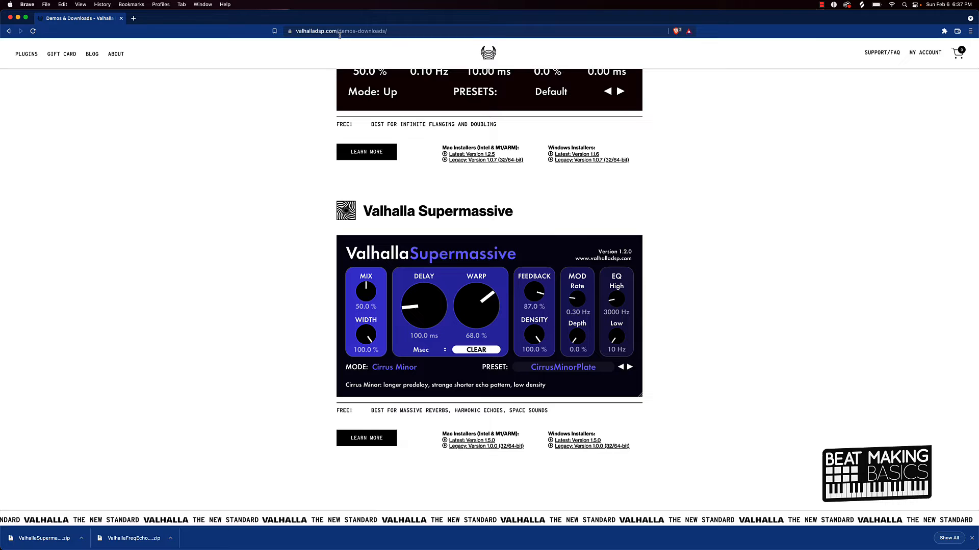
{"action": "mouse_move", "coordinate": [925, 52]}
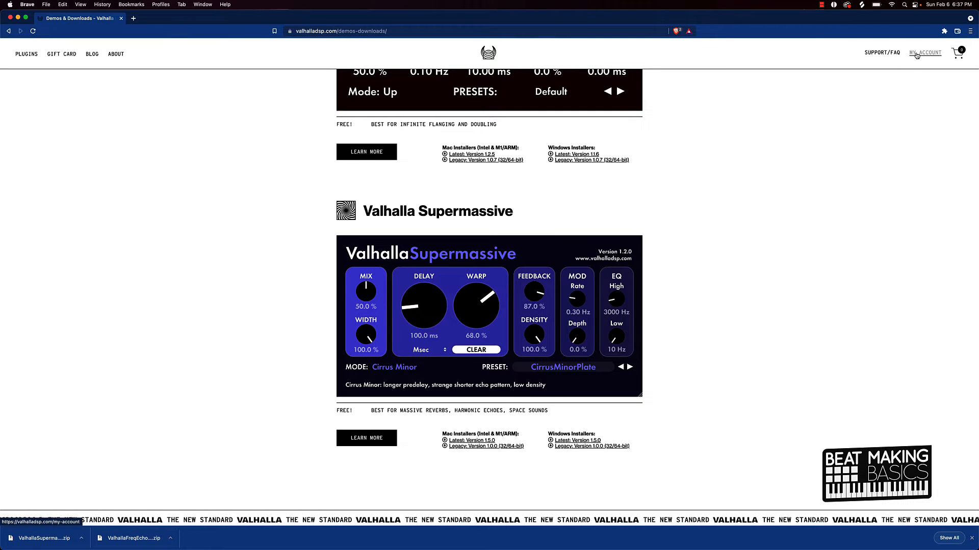
{"action": "mouse_move", "coordinate": [282, 139]}
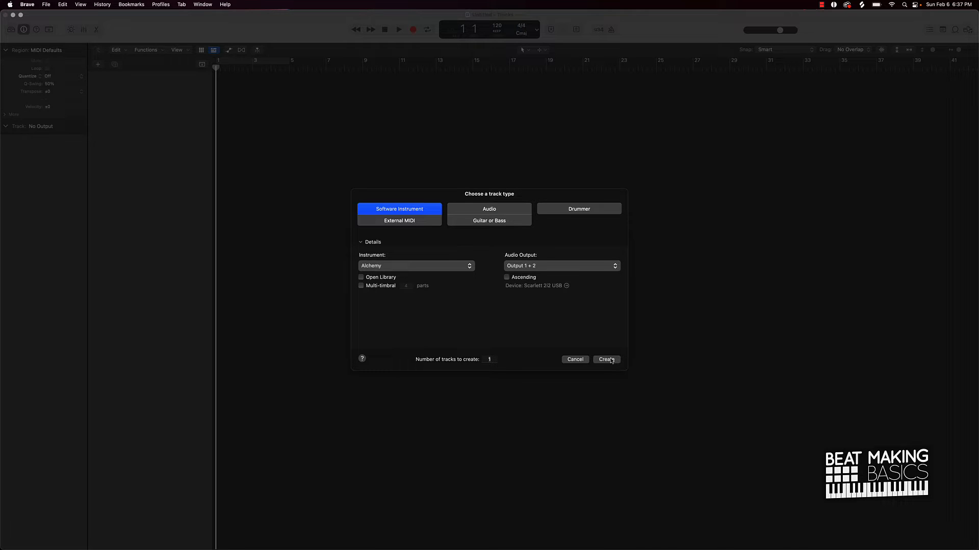
{"action": "left_click", "coordinate": [606, 360]}
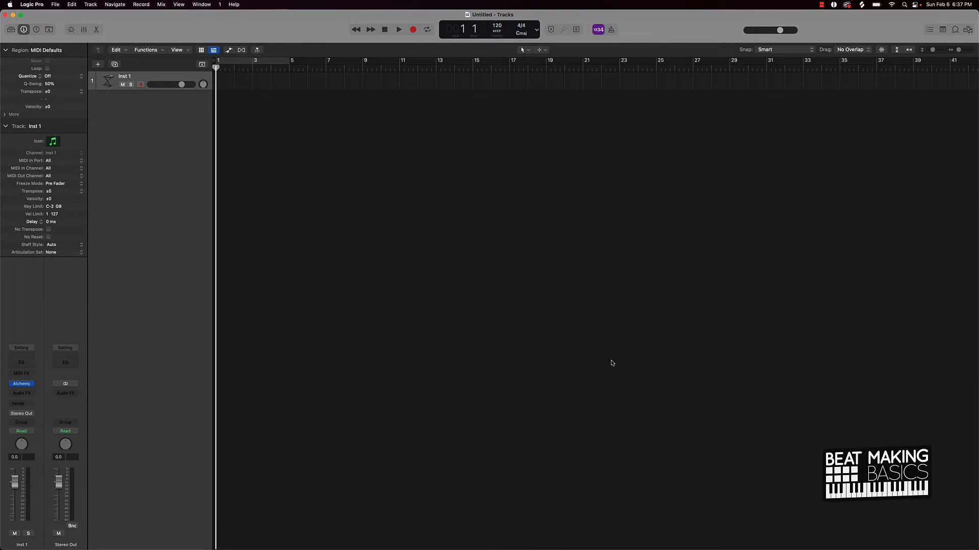
{"action": "left_click", "coordinate": [22, 383]}
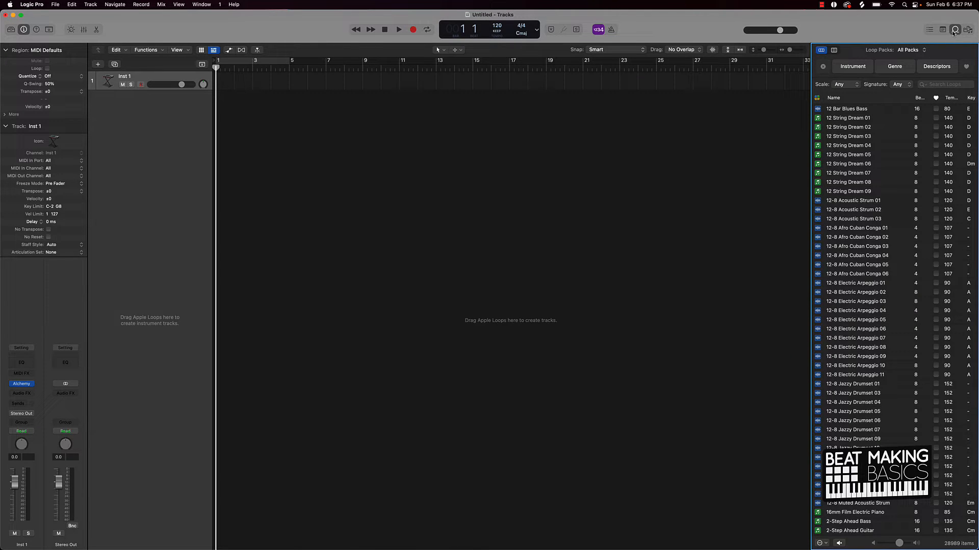
Search the loop library for 'piano' and audition the 70s Electric Piano 02 loop.
{"action": "left_click", "coordinate": [943, 85]}
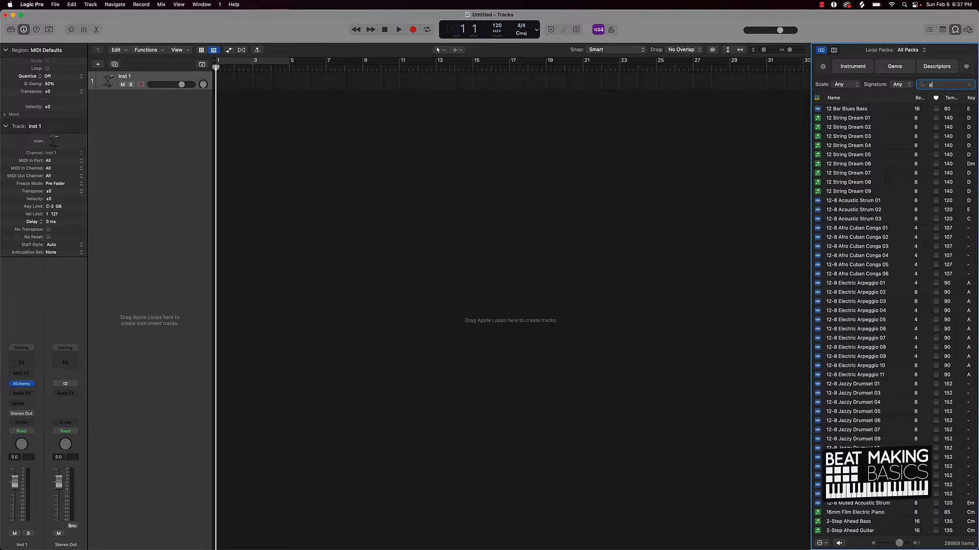
{"action": "type", "text": "iano"}
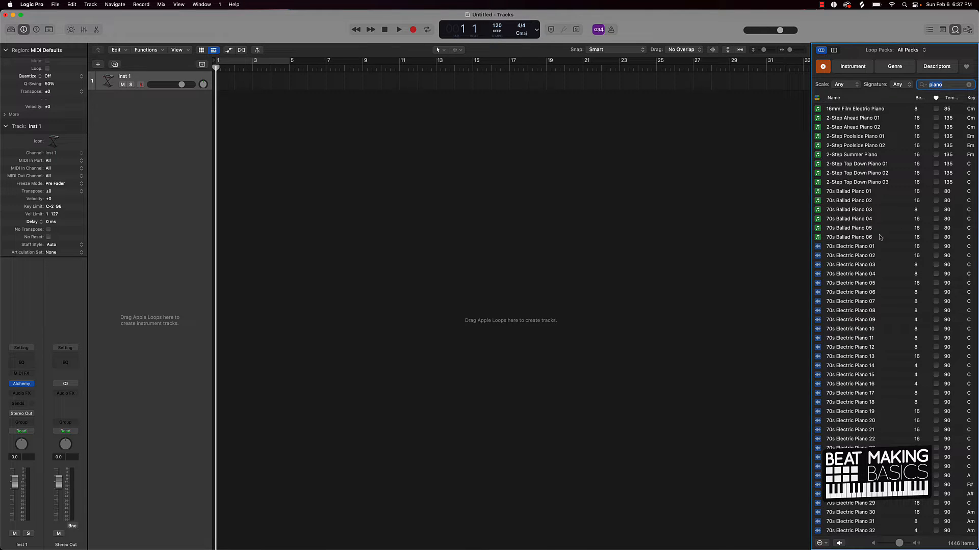
{"action": "left_click", "coordinate": [850, 256]}
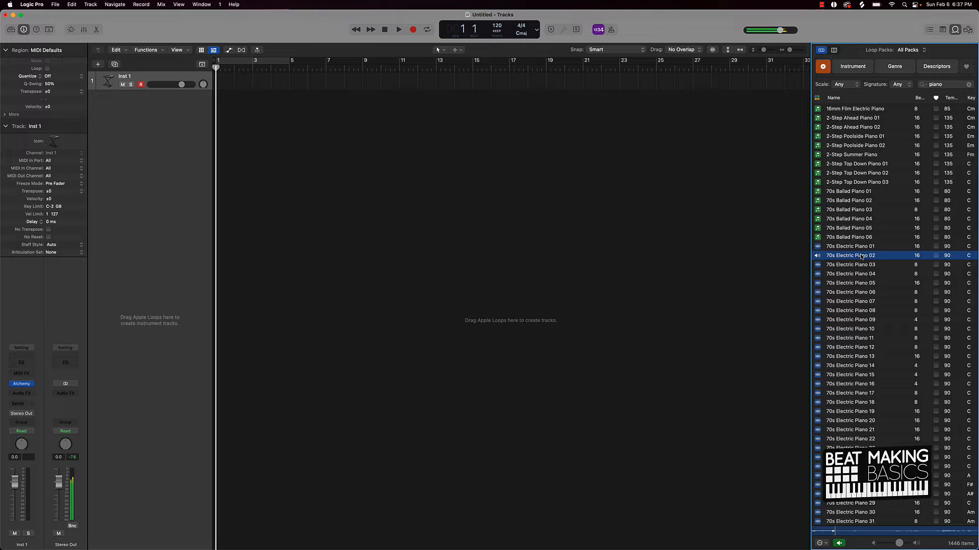
{"action": "scroll", "scroll_direction": "down", "scroll_amount": 3}
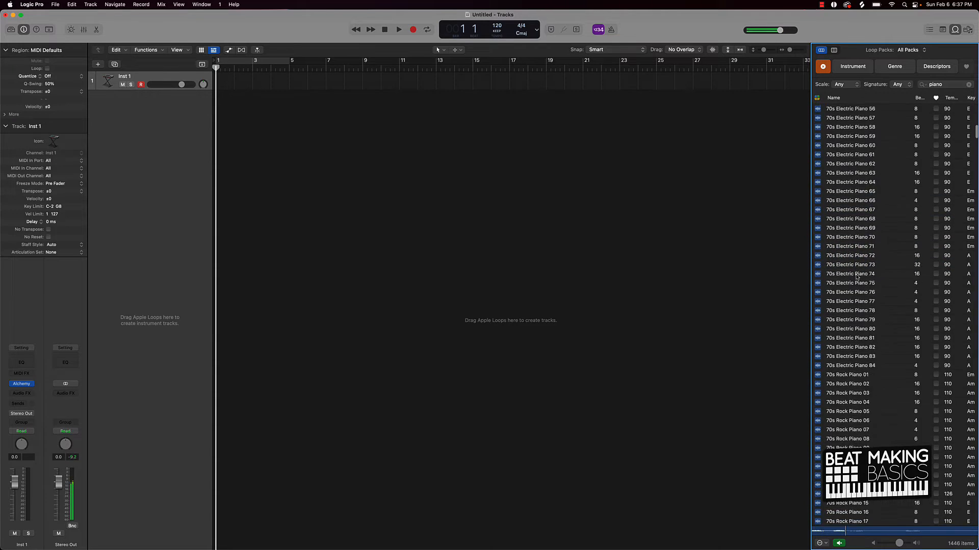
{"action": "scroll", "scroll_direction": "down", "scroll_amount": 3}
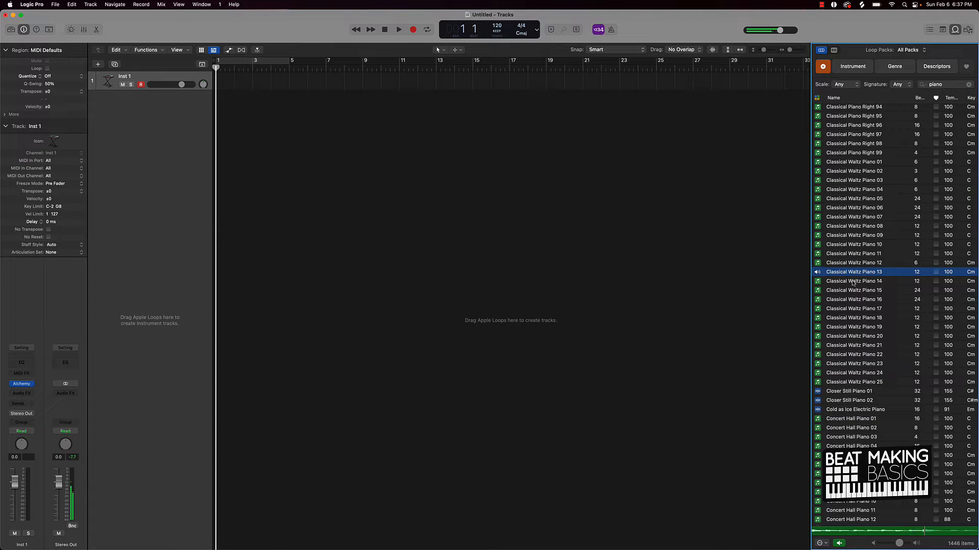
{"action": "mouse_move", "coordinate": [851, 282]}
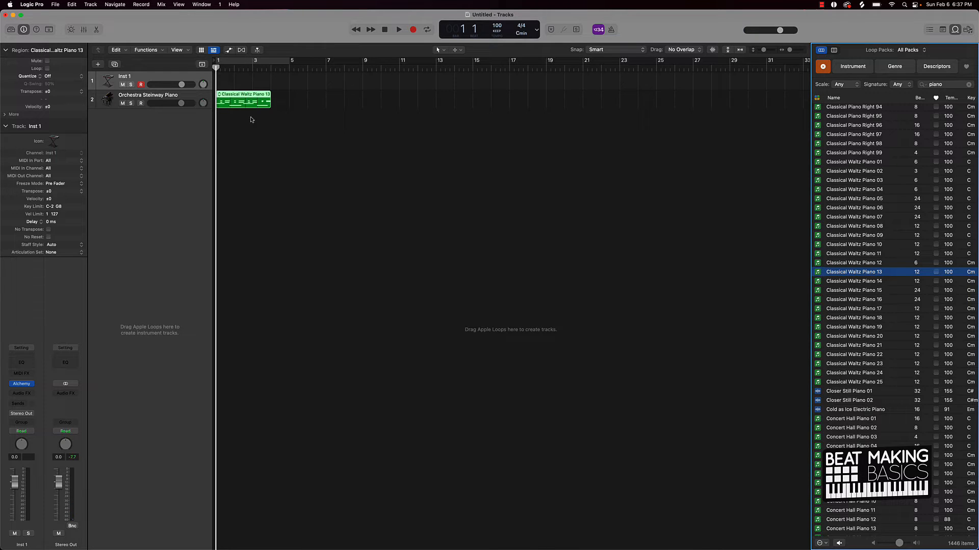
{"action": "mouse_move", "coordinate": [270, 105]}
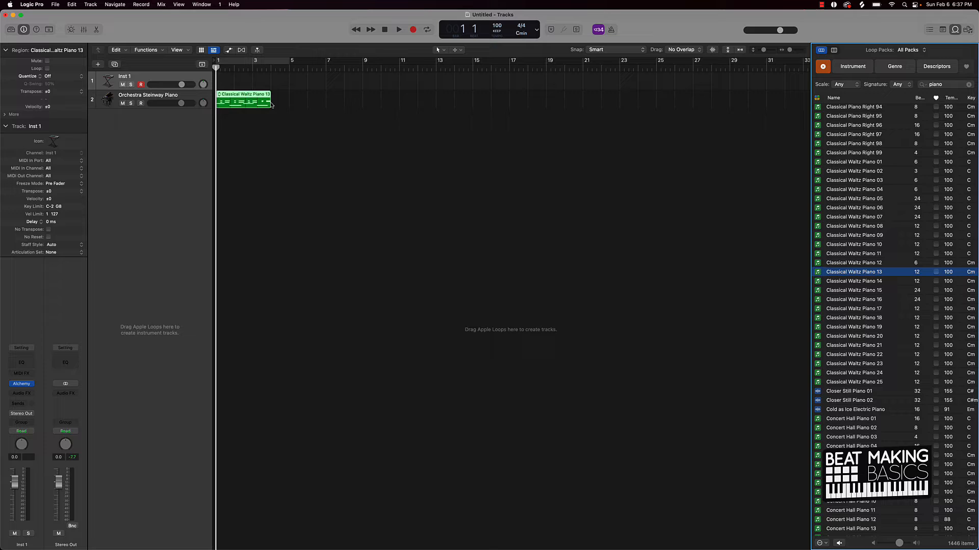
Remove the trial Classical Waltz Piano 13 track and audition Closer Still Piano 01 and 02.
{"action": "left_click", "coordinate": [855, 391]}
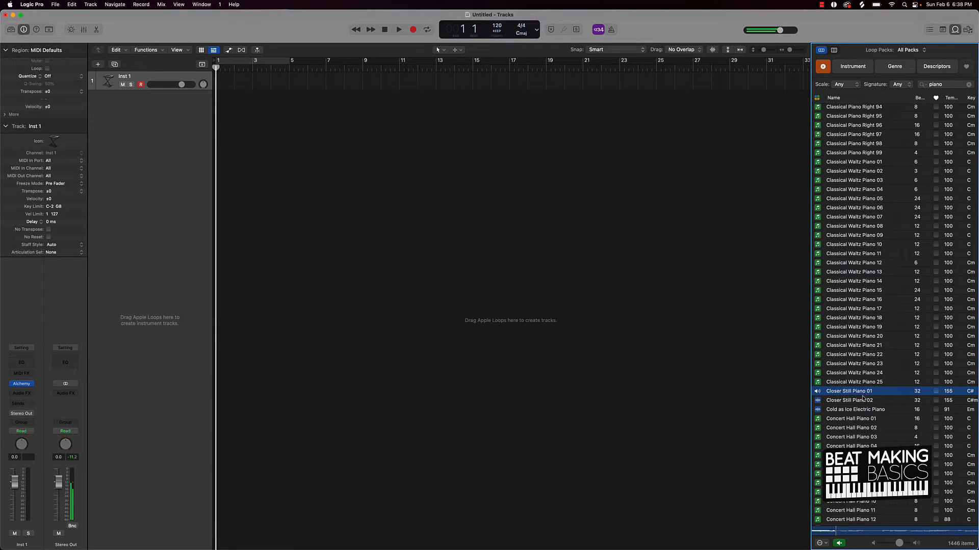
{"action": "left_click", "coordinate": [861, 400]}
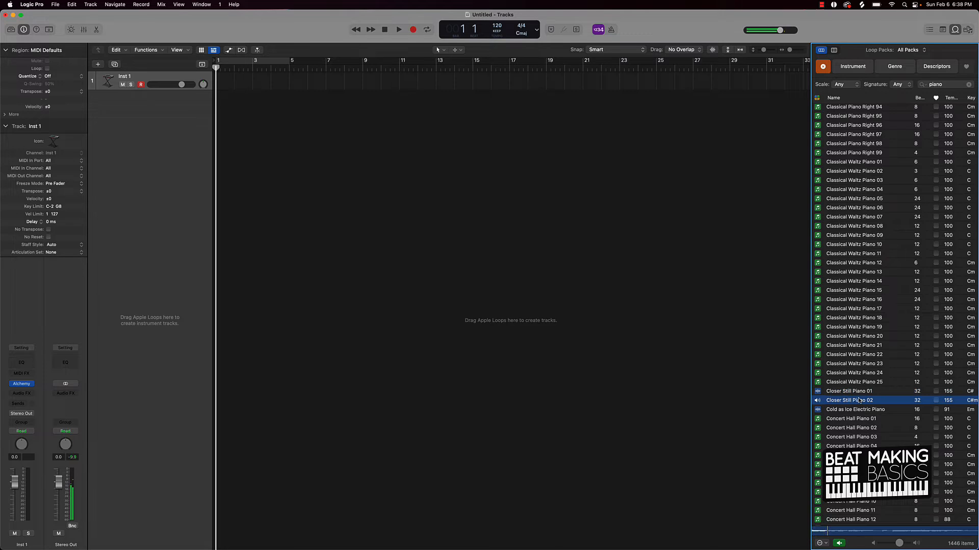
{"action": "left_click", "coordinate": [861, 409]}
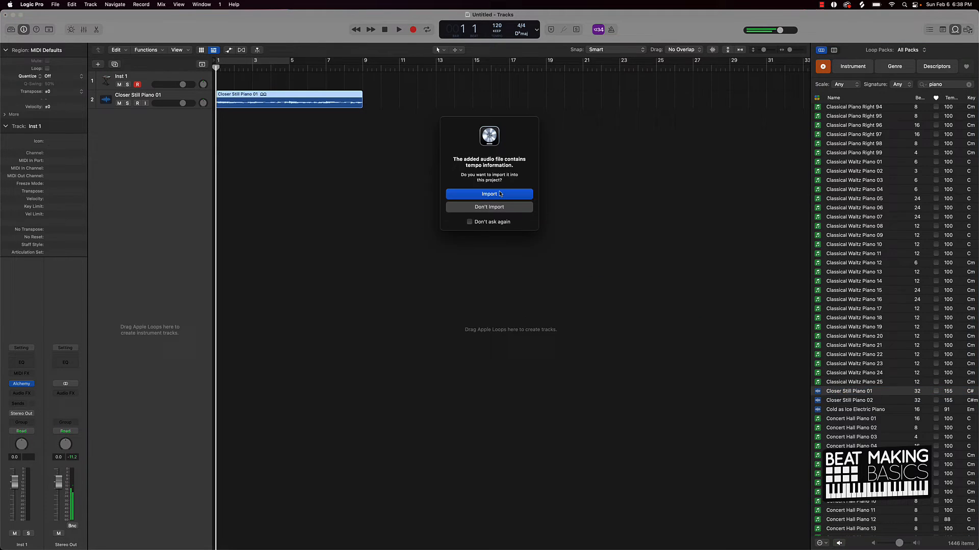
Import the Closer Still Piano 01 loop's 155 BPM tempo into the project.
{"action": "left_click", "coordinate": [489, 194]}
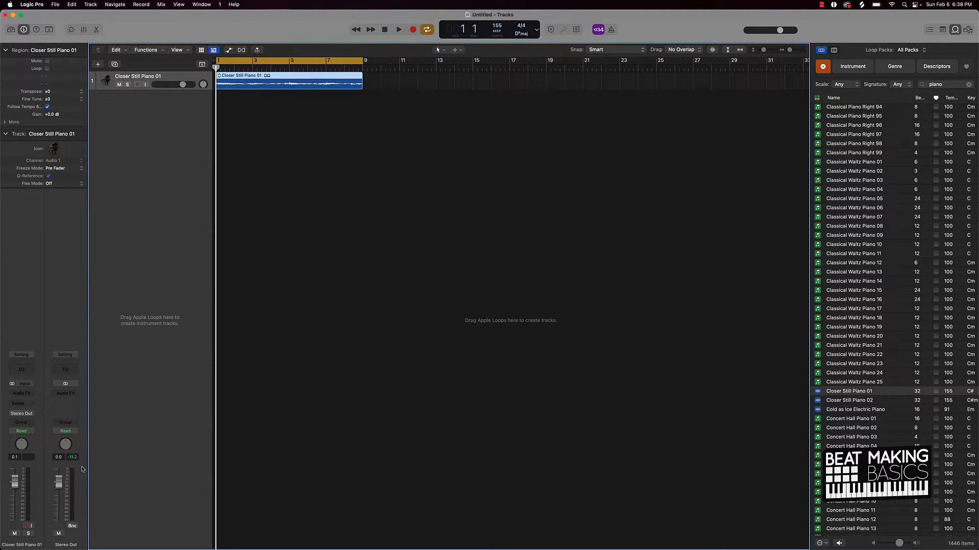
Insert ValhallaSupermassive in stereo from Audio Units on the piano track's effect slot.
{"action": "left_click", "coordinate": [21, 384]}
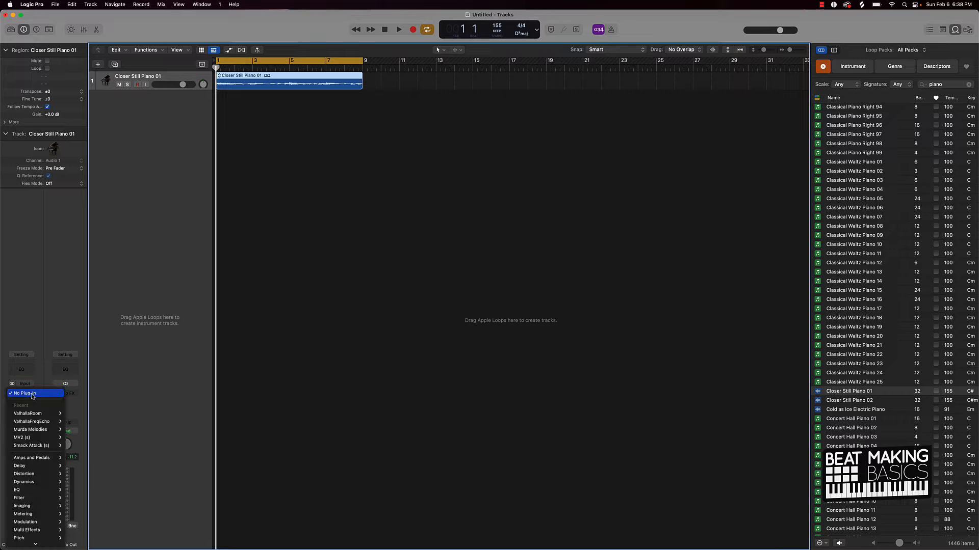
{"action": "mouse_move", "coordinate": [39, 381]}
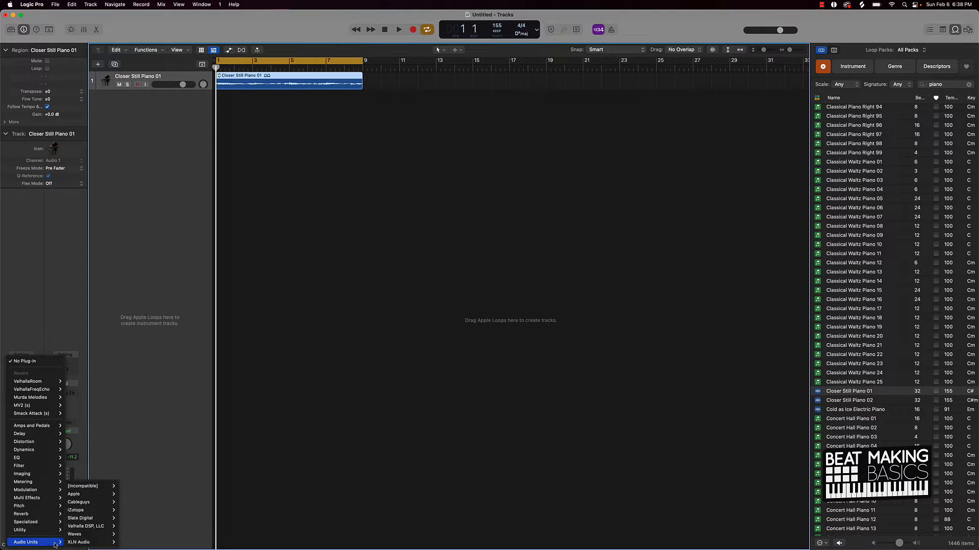
{"action": "left_click", "coordinate": [80, 526]}
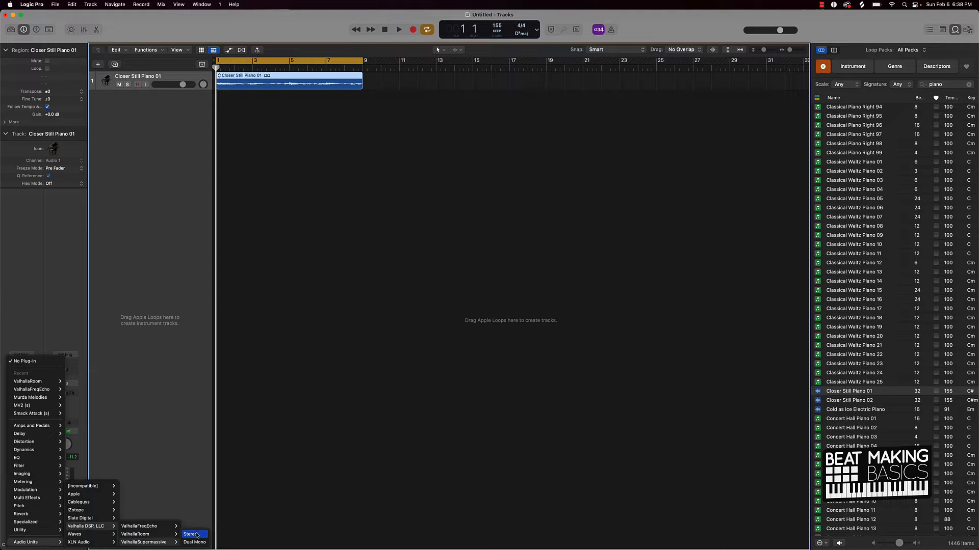
{"action": "left_click", "coordinate": [190, 534]}
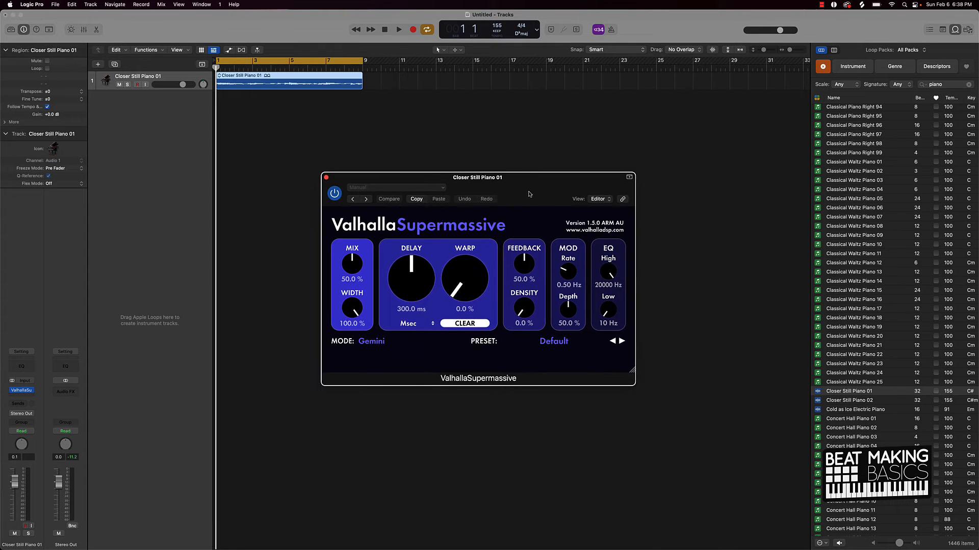
{"action": "mouse_move", "coordinate": [351, 248]}
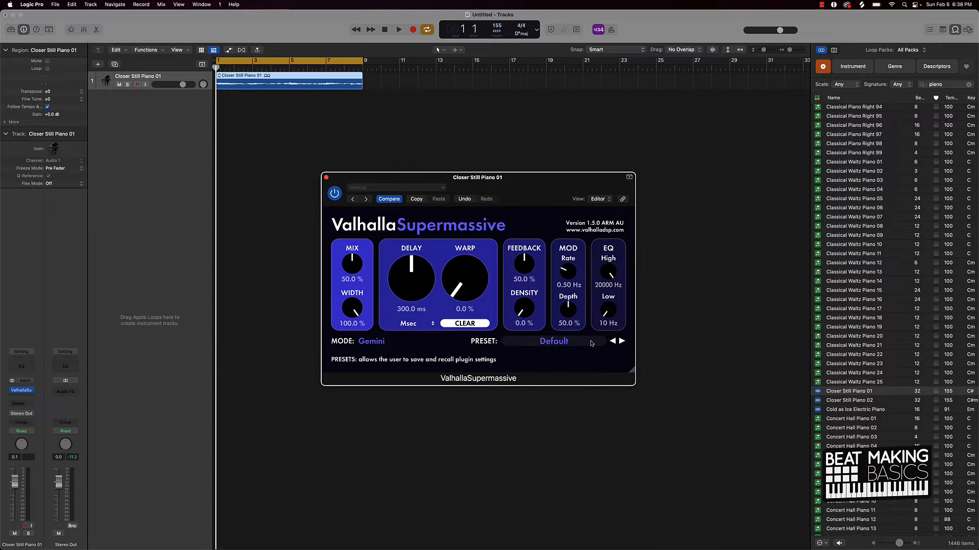
Browse the Supermassive preset list and close it without choosing a preset.
{"action": "left_click", "coordinate": [553, 341]}
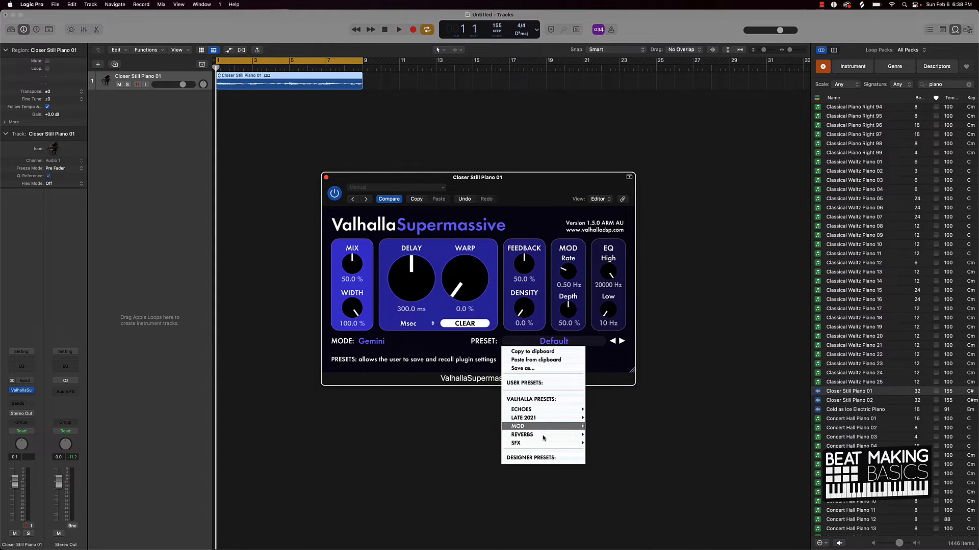
{"action": "mouse_move", "coordinate": [372, 416]}
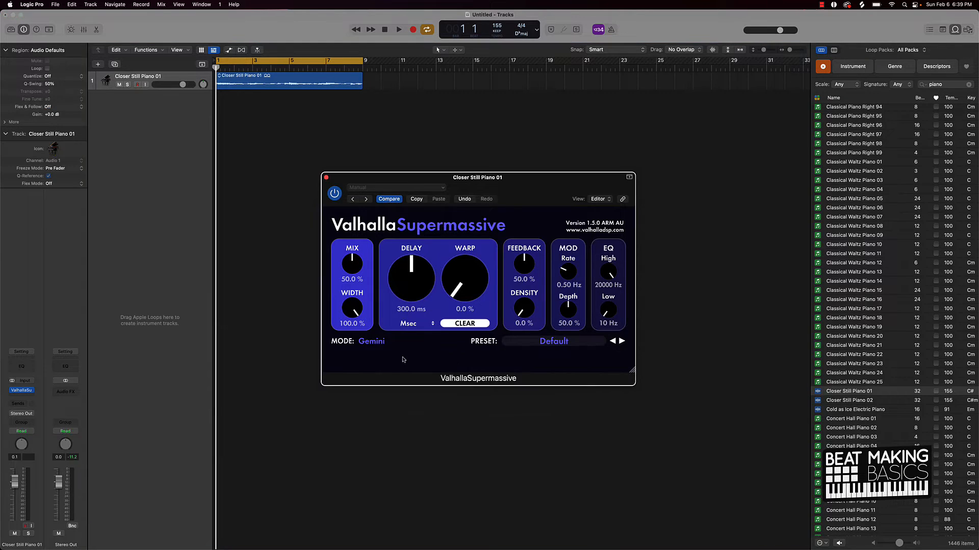
{"action": "left_click", "coordinate": [399, 29]}
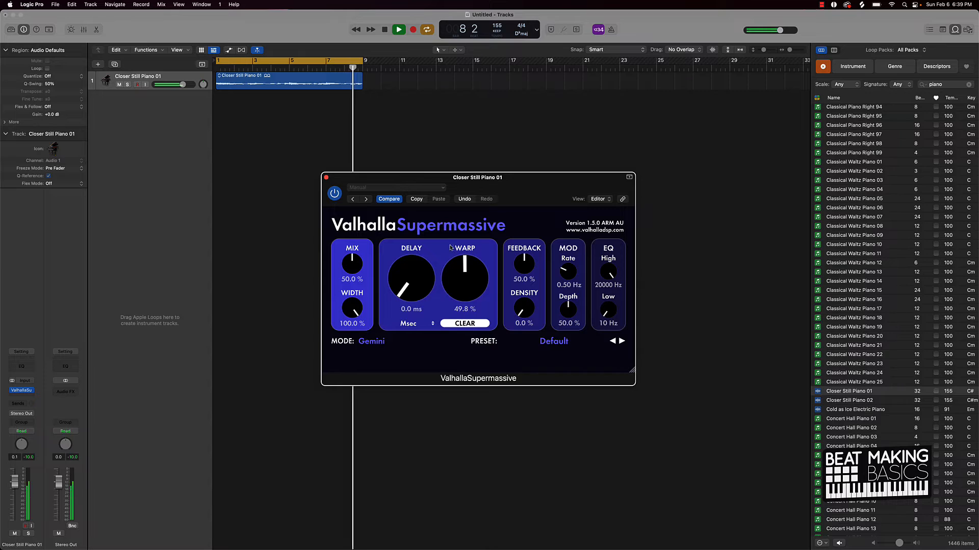
{"action": "mouse_move", "coordinate": [465, 272]}
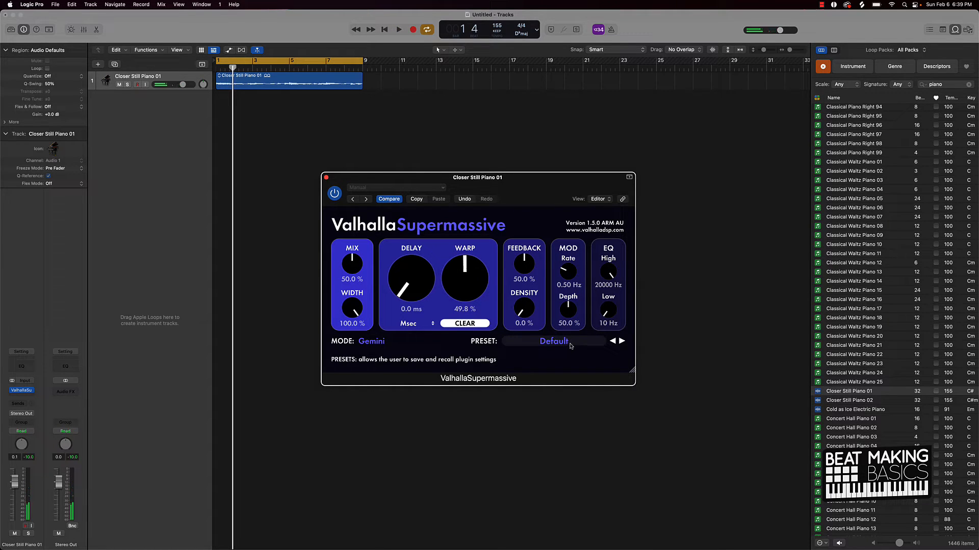
Audition the Hydra, Centaurus, Sagittarius and Great Annihilator reverb modes.
{"action": "left_click", "coordinate": [370, 341]}
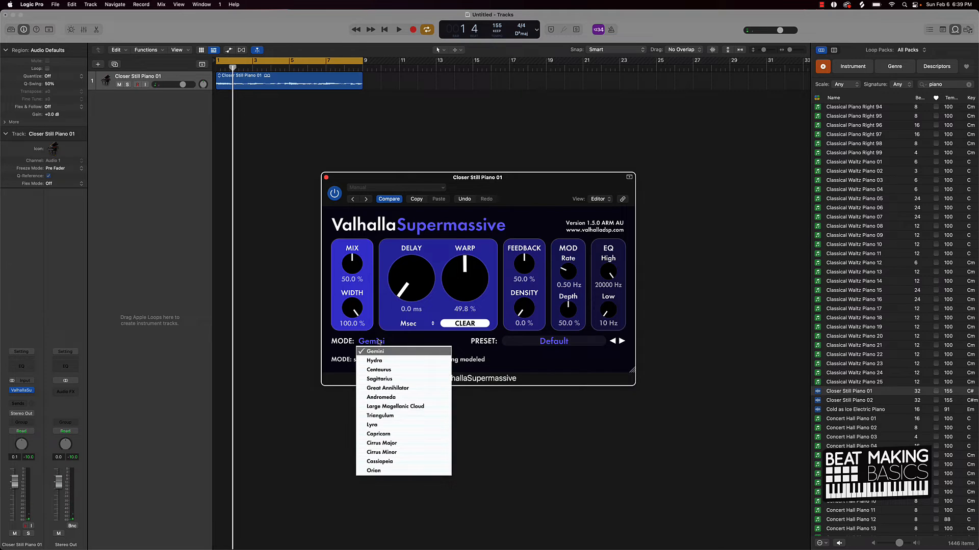
{"action": "mouse_move", "coordinate": [384, 351]}
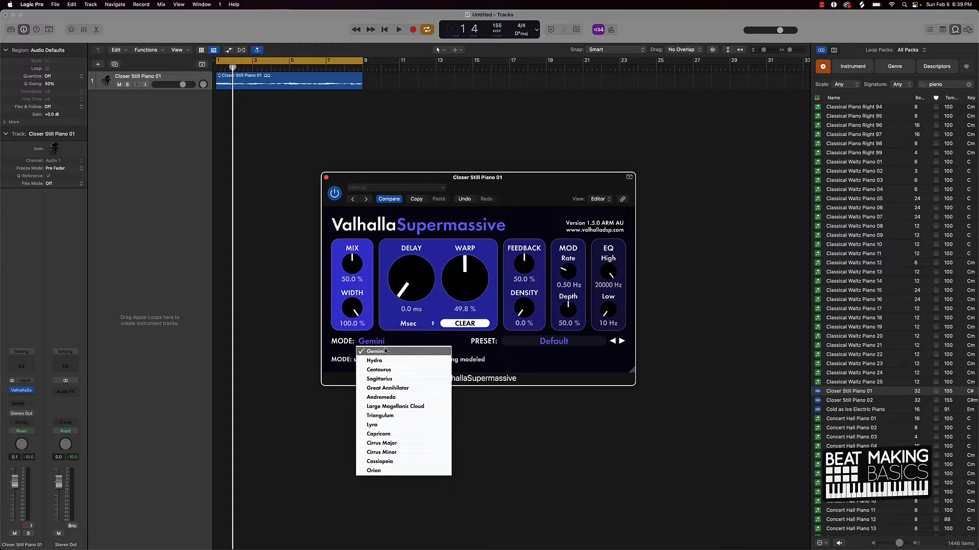
{"action": "left_click", "coordinate": [374, 360]}
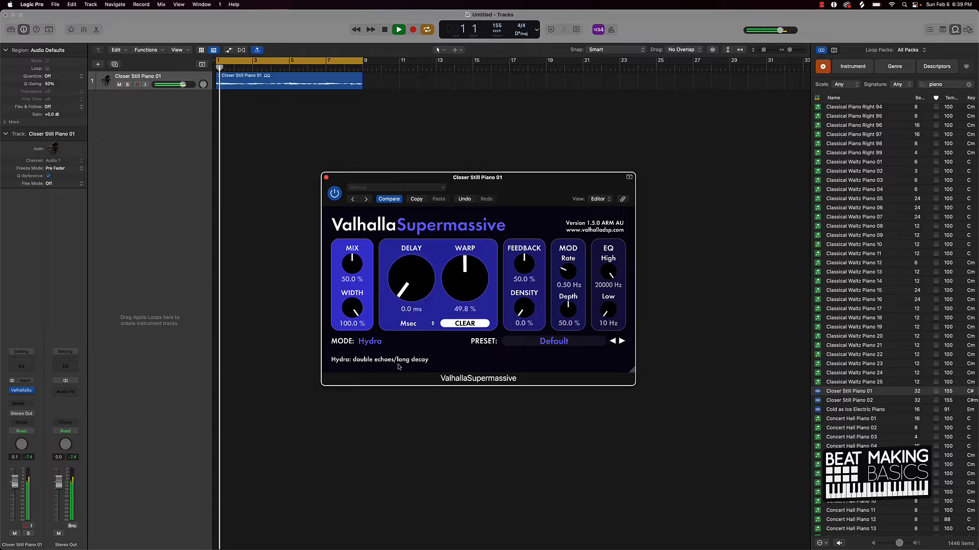
{"action": "left_click", "coordinate": [398, 30]}
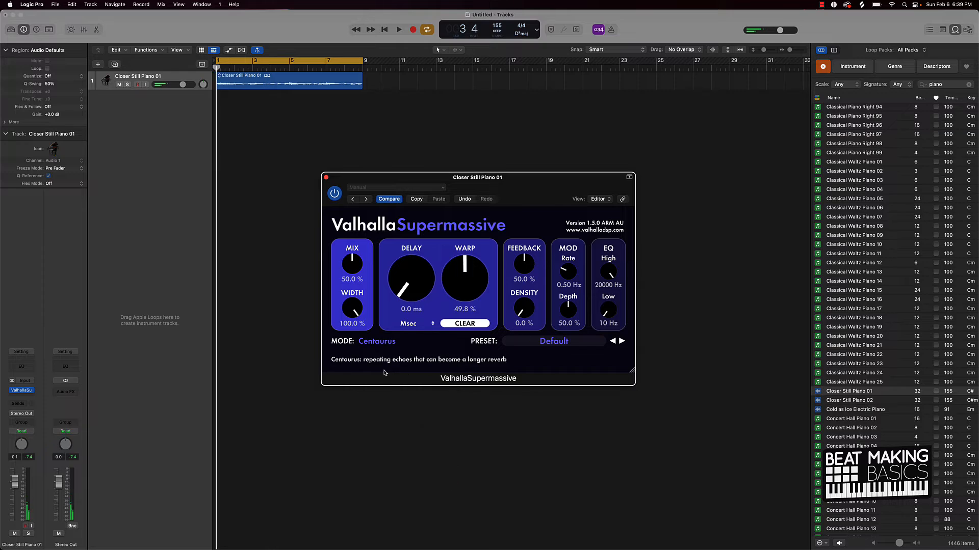
{"action": "left_click", "coordinate": [398, 30]}
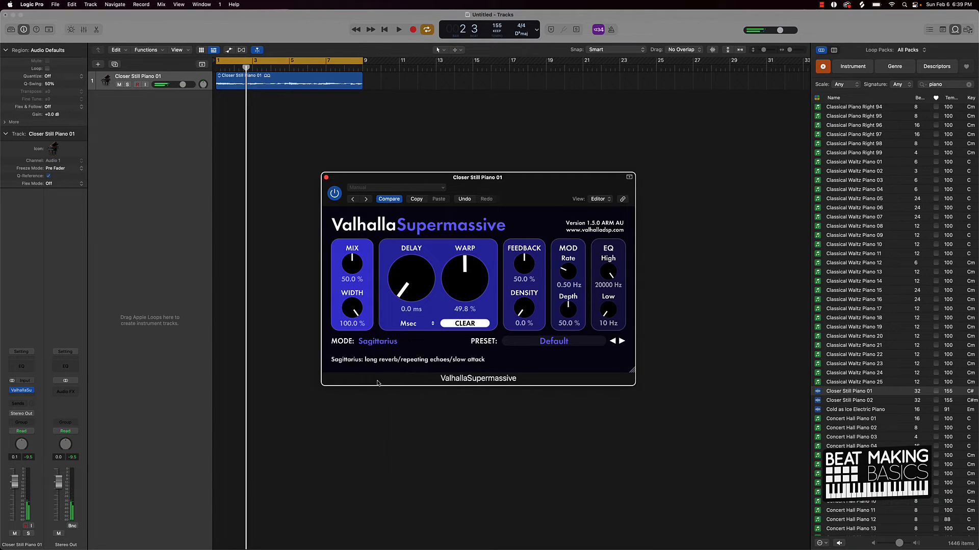
{"action": "left_click", "coordinate": [398, 29]}
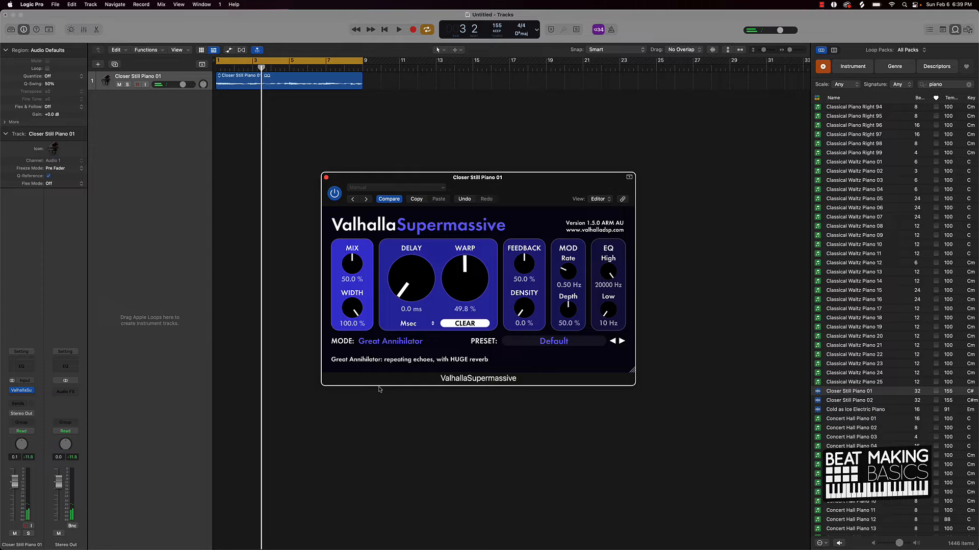
{"action": "left_click", "coordinate": [398, 30]}
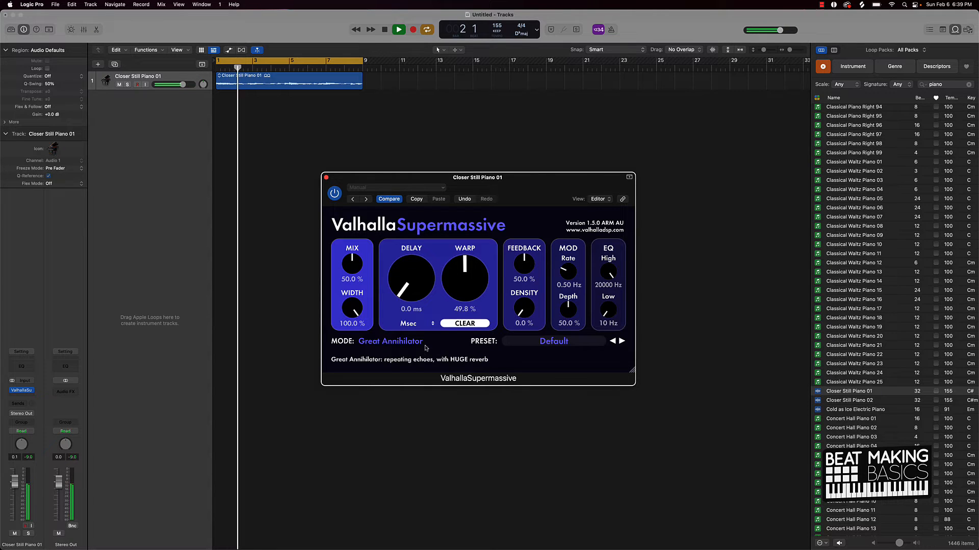
Settle the reverb mode on Large Magellanic Cloud.
{"action": "left_click", "coordinate": [389, 341]}
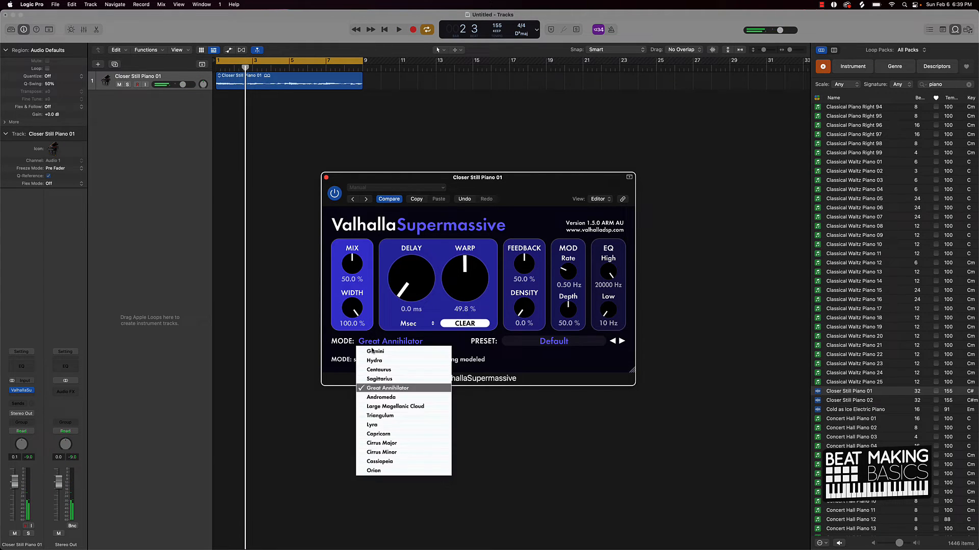
{"action": "left_click", "coordinate": [394, 406]}
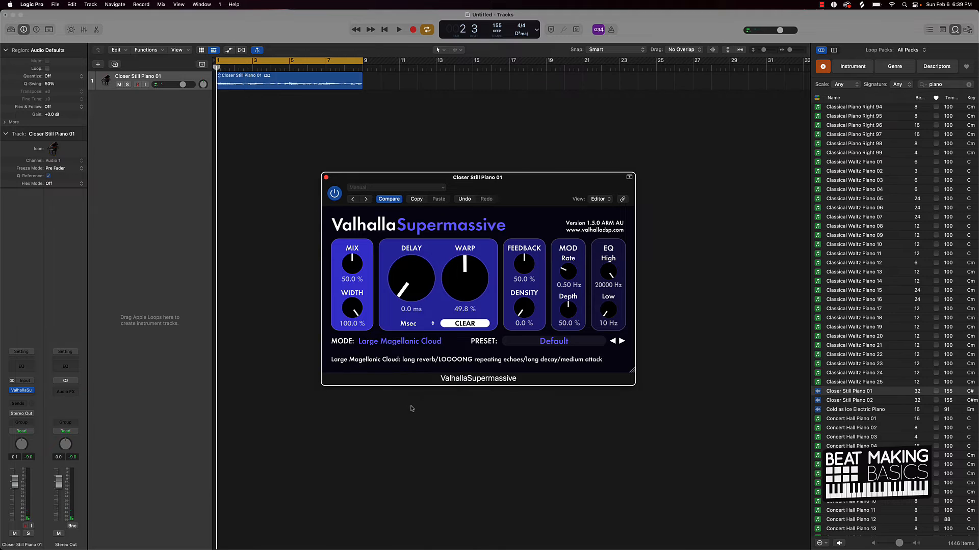
{"action": "left_click", "coordinate": [398, 30]}
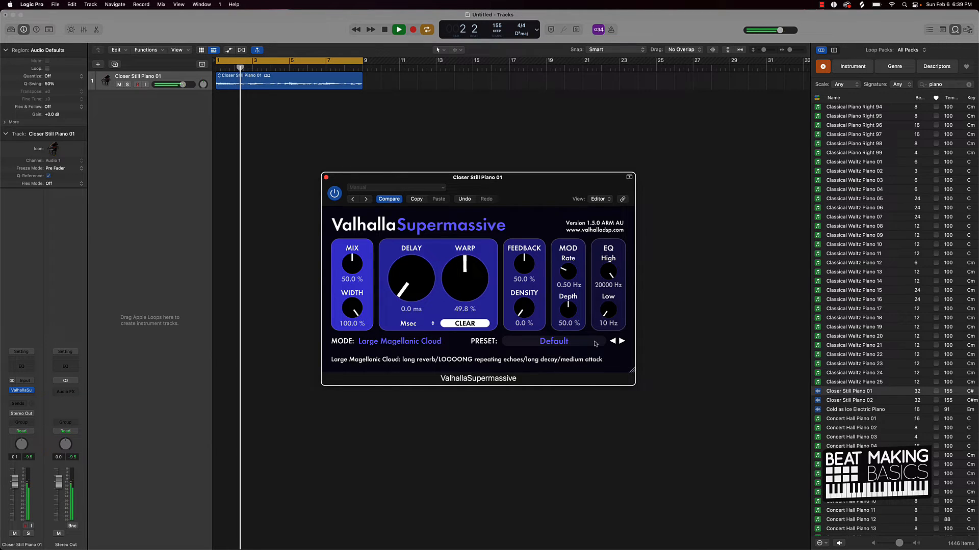
Load Bouncing Ball Verb, reset mode to Large Magellanic Cloud, then load the Carousel preset.
{"action": "left_click", "coordinate": [553, 340]}
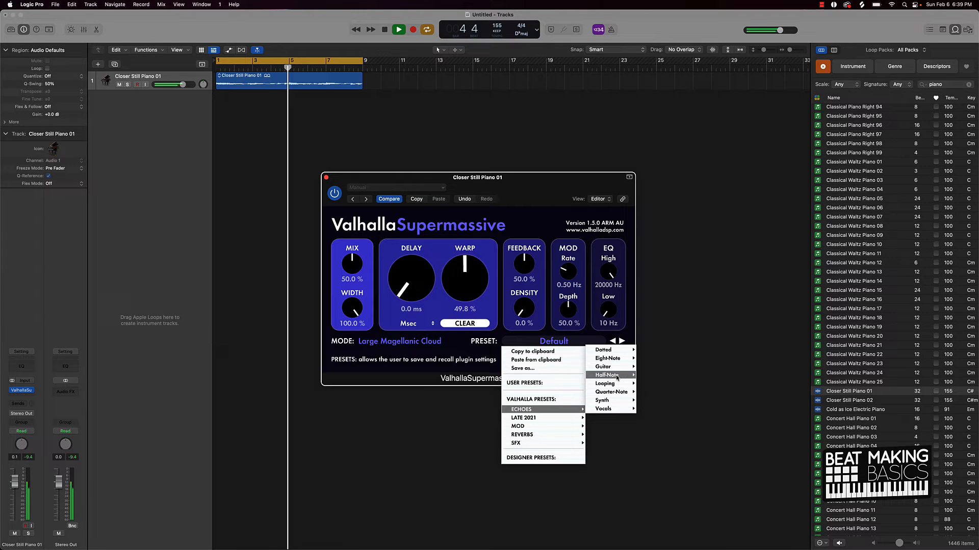
{"action": "mouse_move", "coordinate": [605, 375]}
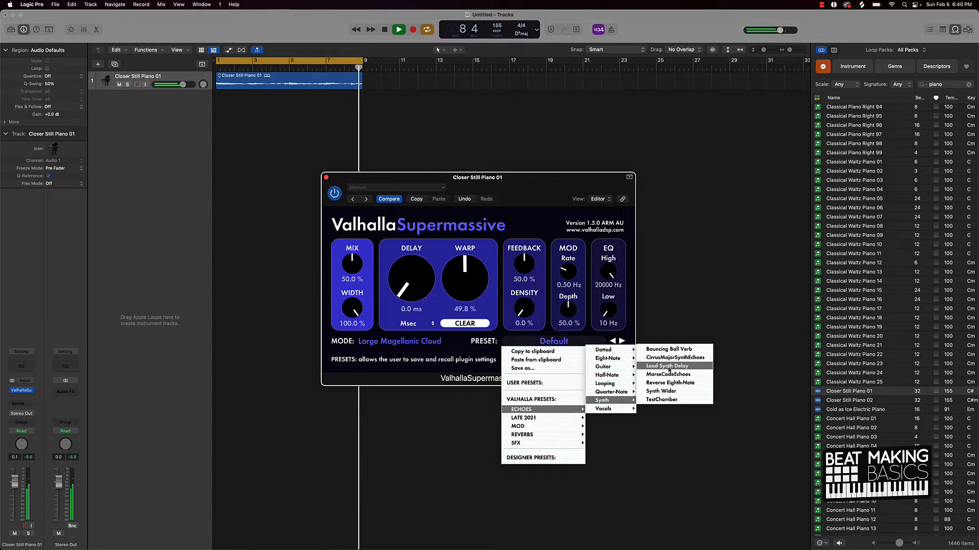
{"action": "left_click", "coordinate": [668, 349]}
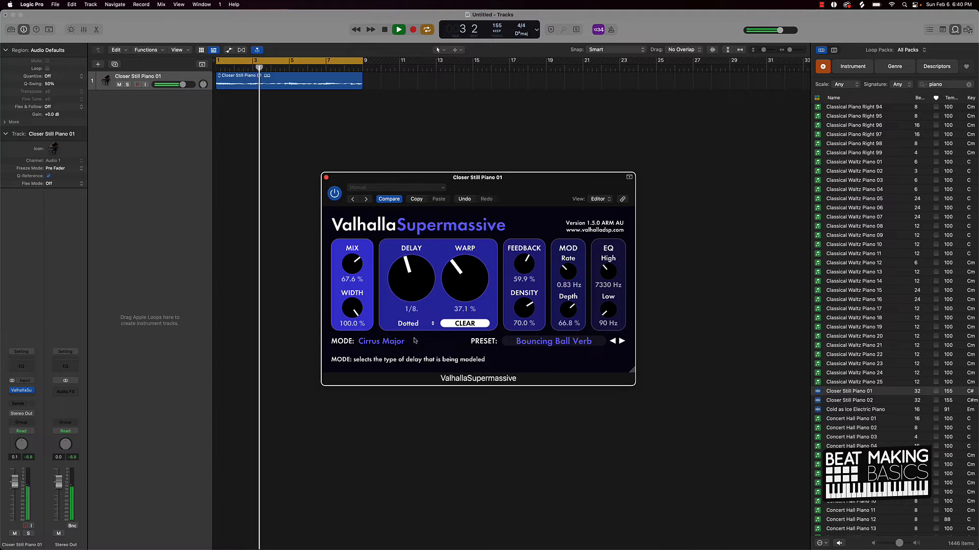
{"action": "left_click", "coordinate": [381, 341]}
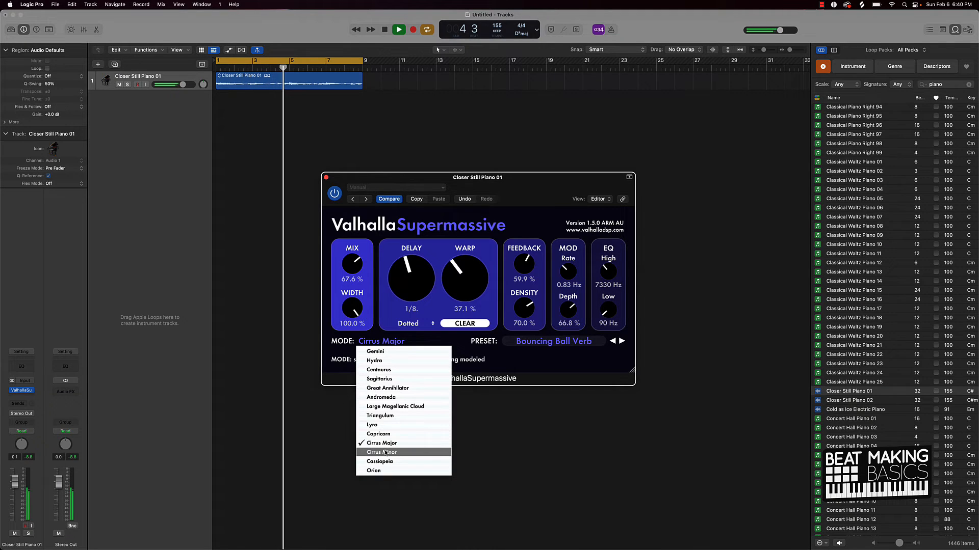
{"action": "left_click", "coordinate": [381, 453]}
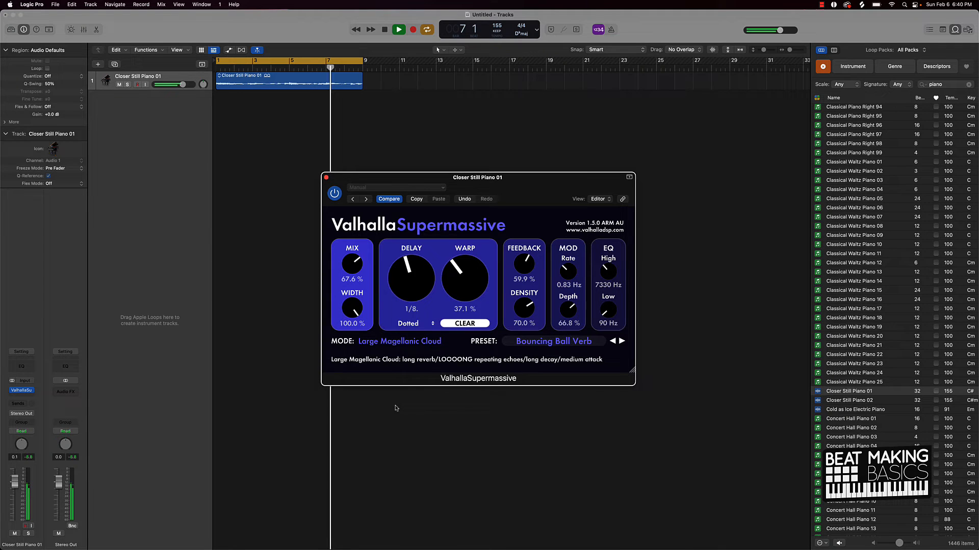
{"action": "left_click", "coordinate": [551, 341]}
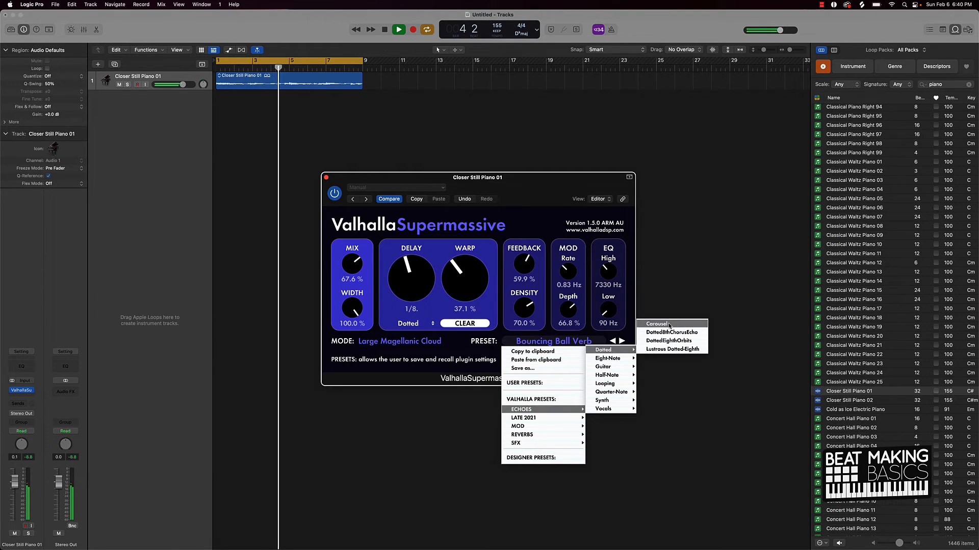
{"action": "left_click", "coordinate": [656, 324]}
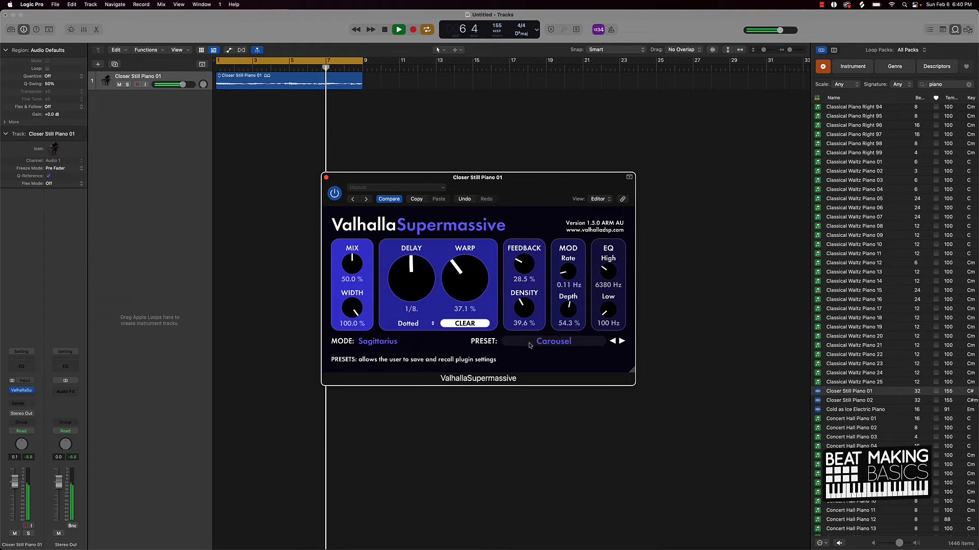
Briefly switch mode to Centaurus, then step back to the RingsAroundTheWorld preset.
{"action": "left_click", "coordinate": [377, 341]}
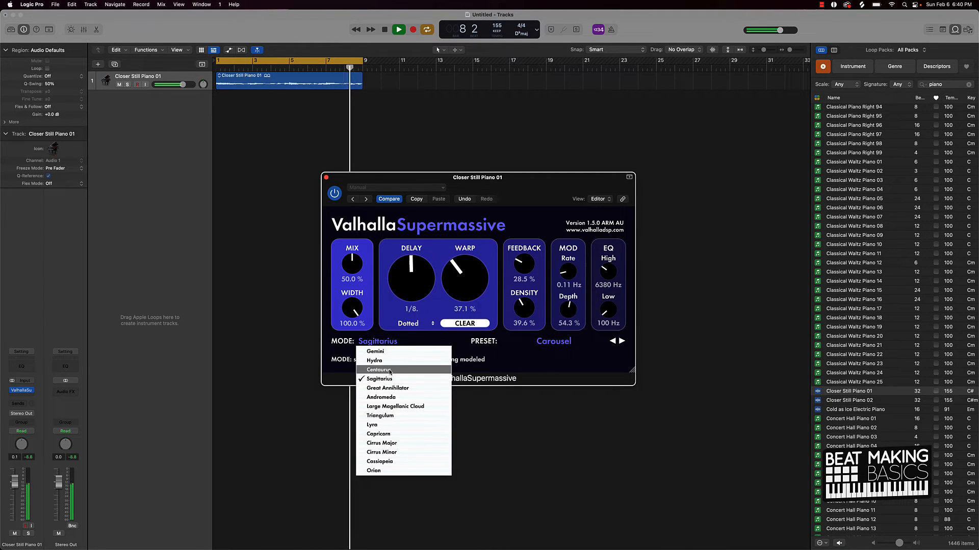
{"action": "left_click", "coordinate": [379, 370]}
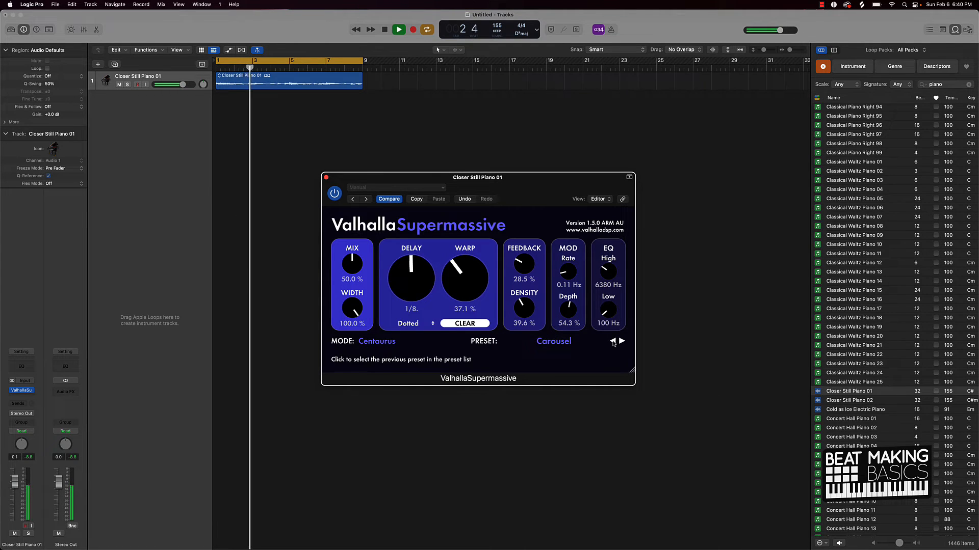
{"action": "left_click", "coordinate": [620, 342]}
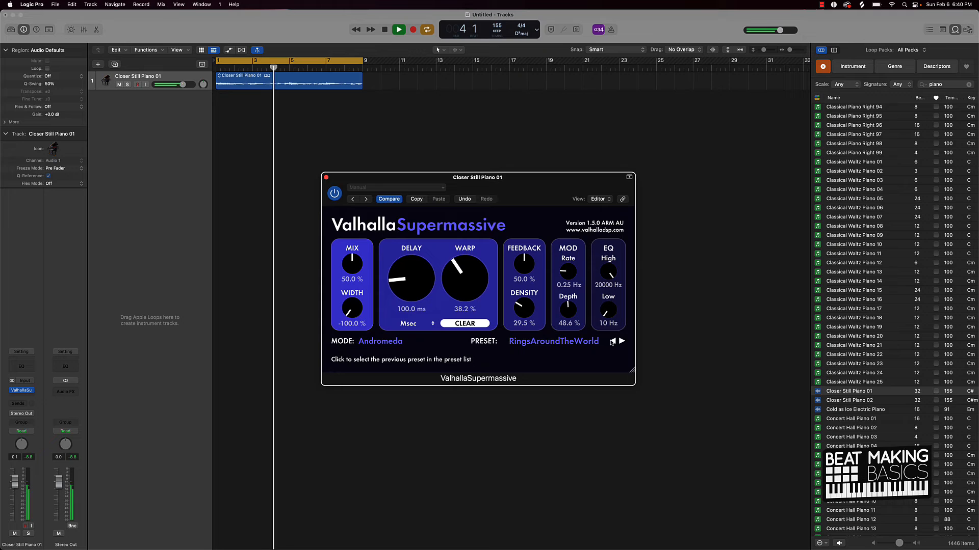
{"action": "left_click", "coordinate": [398, 30]}
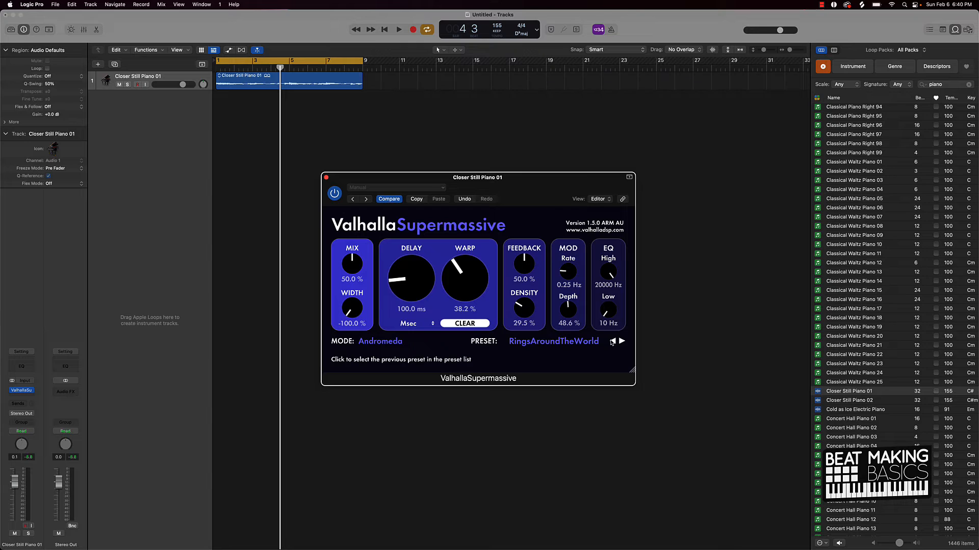
{"action": "mouse_move", "coordinate": [464, 278]}
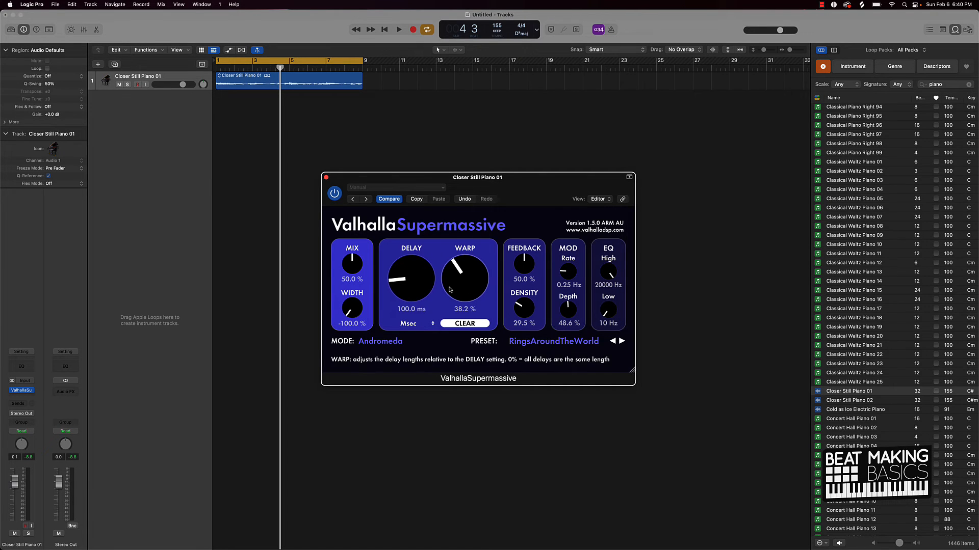
{"action": "mouse_move", "coordinate": [379, 260]}
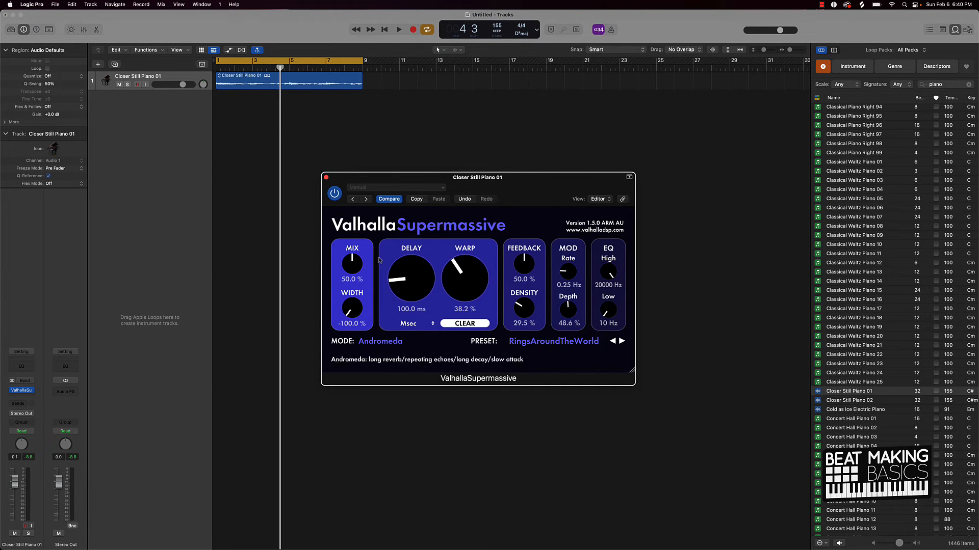
{"action": "mouse_move", "coordinate": [338, 233]}
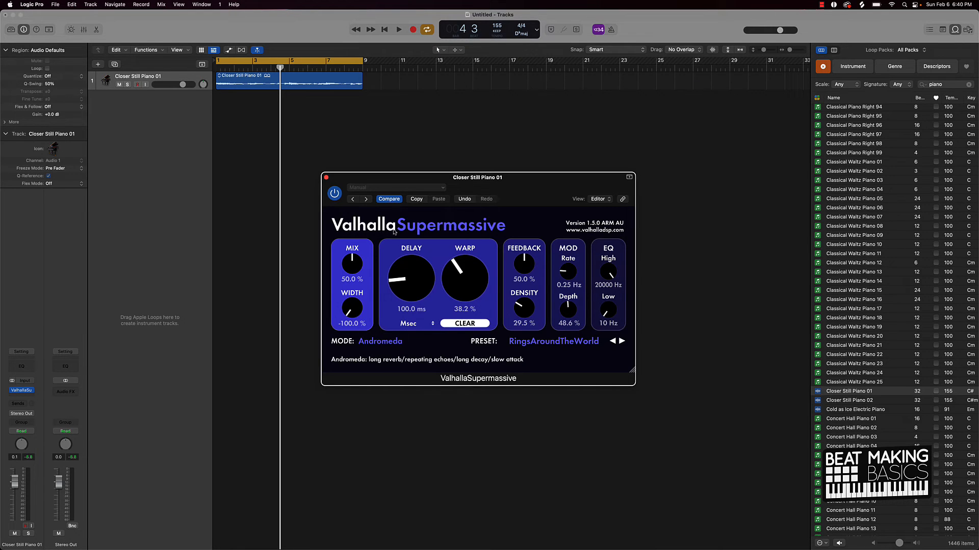
{"action": "mouse_move", "coordinate": [504, 234]}
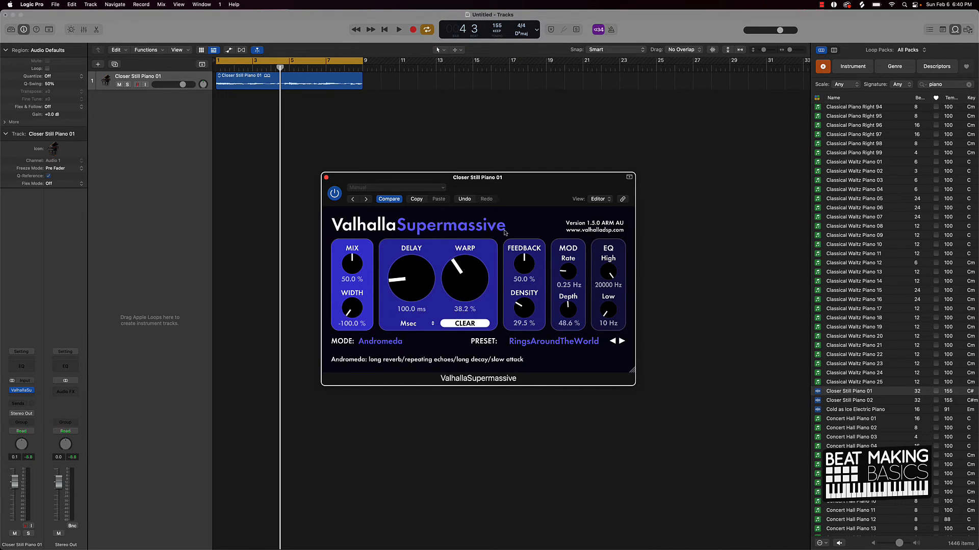